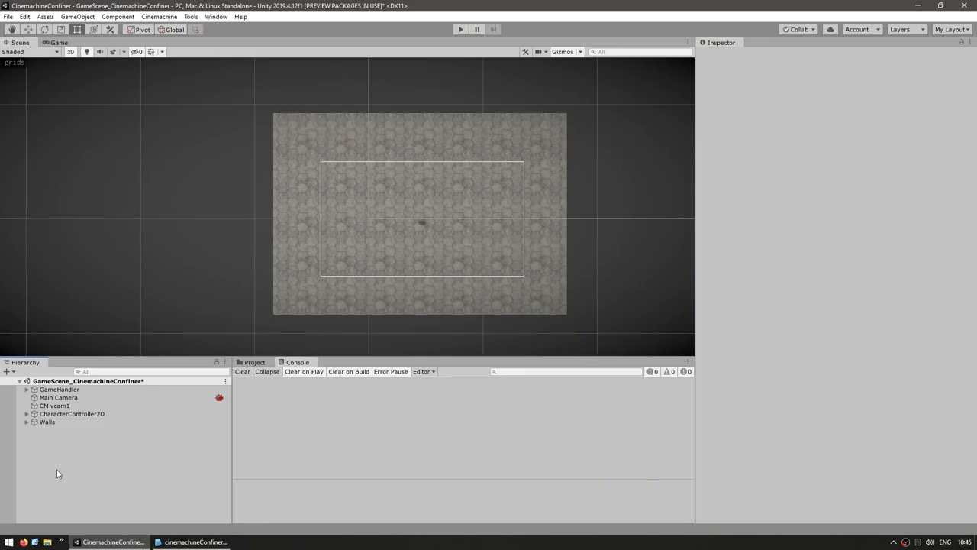
Step: Review the Main Camera's CinemachineBrain, then select CM vcam1 following CharacterController2D
click(58, 396)
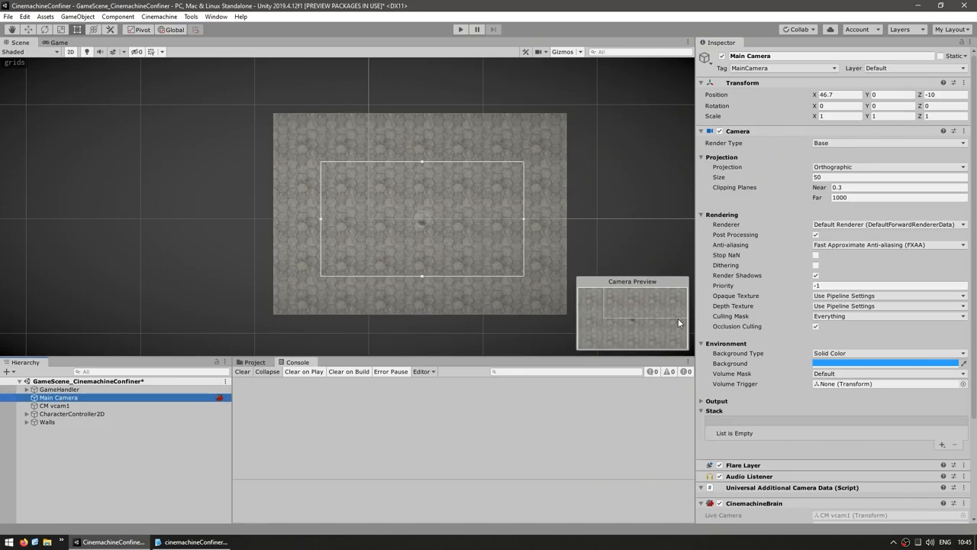
scroll(down, 3)
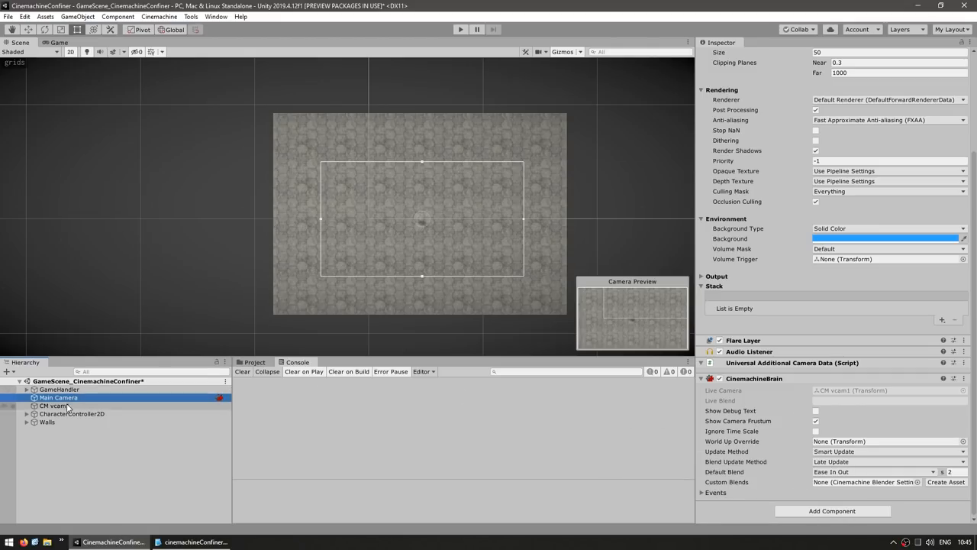
click(55, 406)
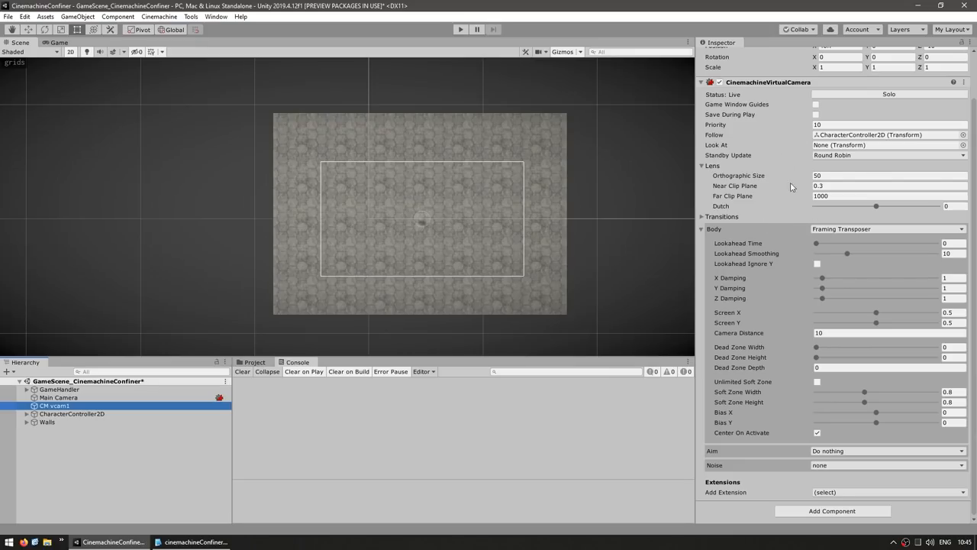
mouse_move(791, 233)
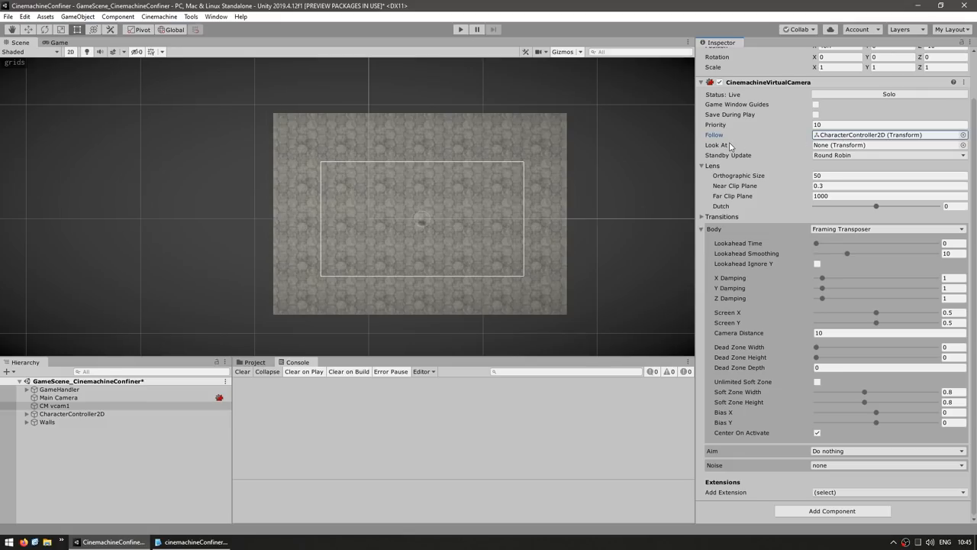
mouse_move(714, 145)
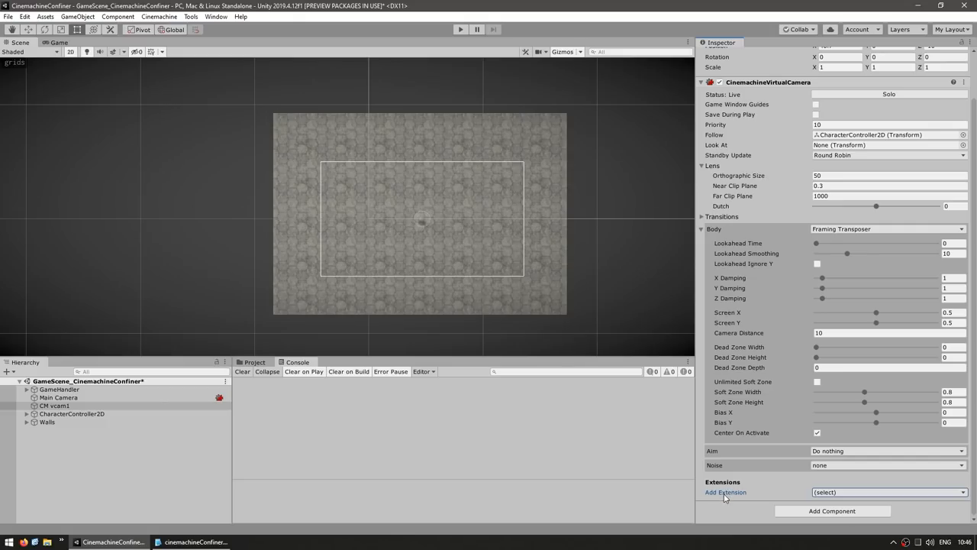
Step: Add a CinemachineConfiner extension to CM vcam1 from the Add Extension list
click(886, 491)
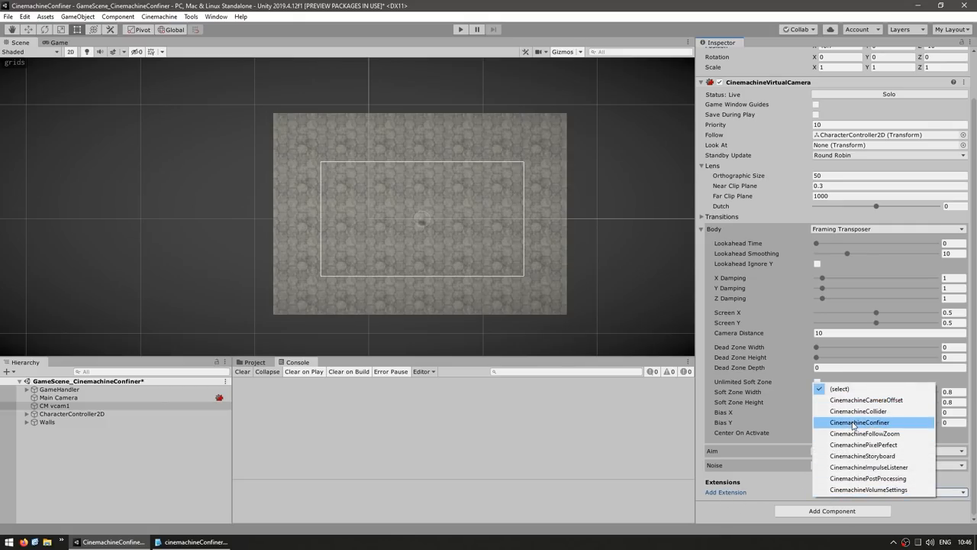
click(860, 421)
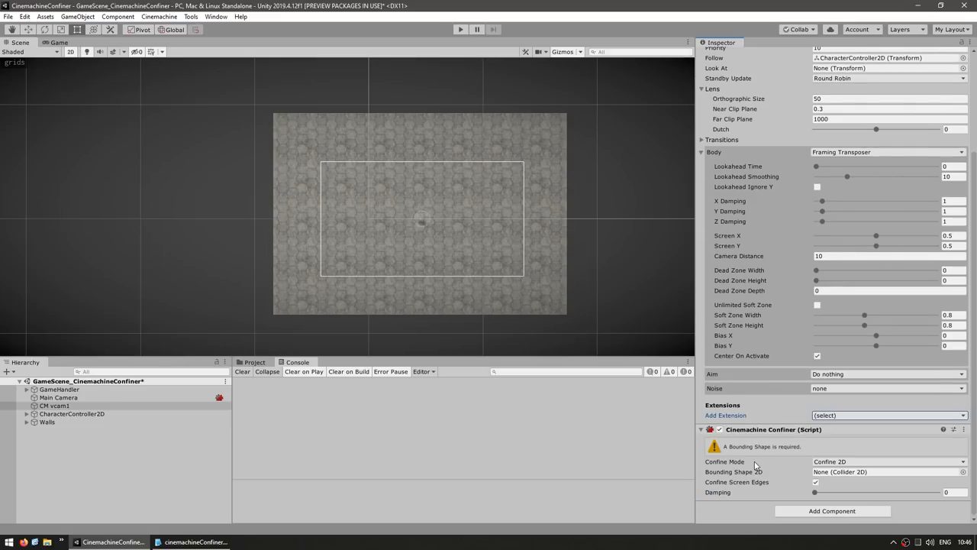
mouse_move(755, 466)
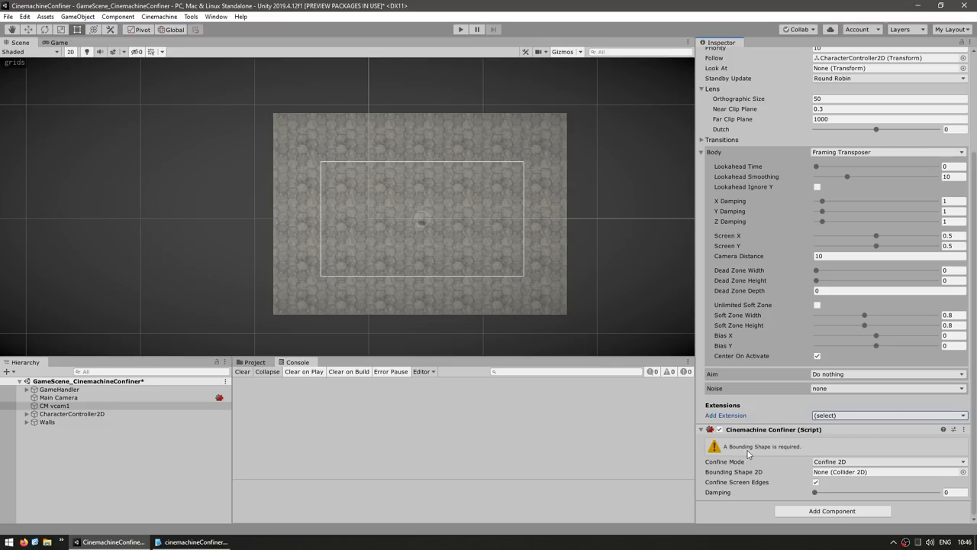
Step: Create an empty GameObject in the Hierarchy and attach a Polygon Collider 2D to it
right_click(53, 406)
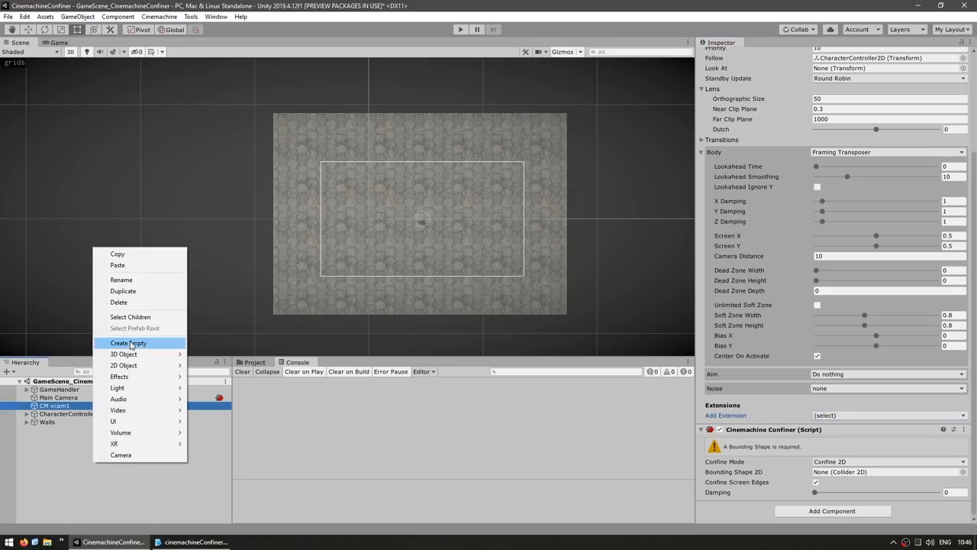
click(128, 342)
text(polyg)
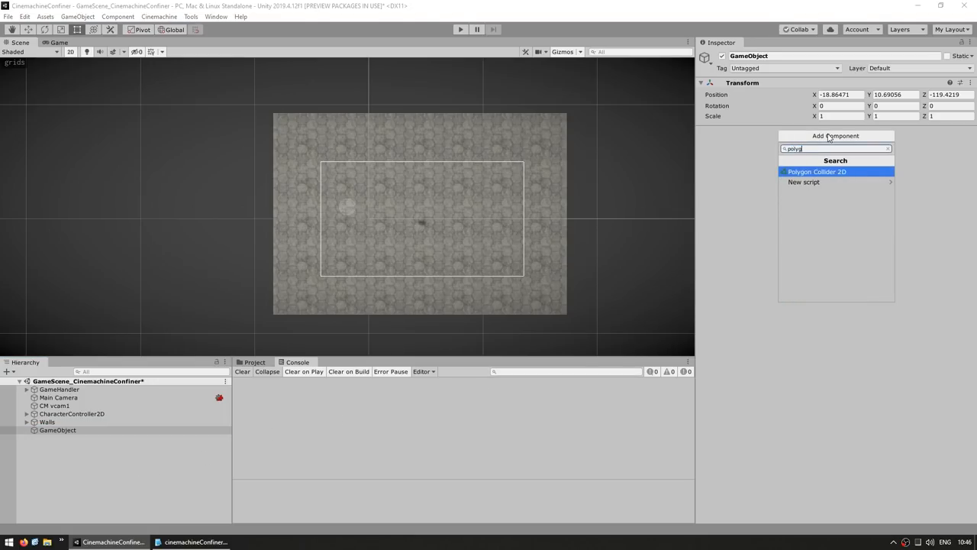
click(815, 171)
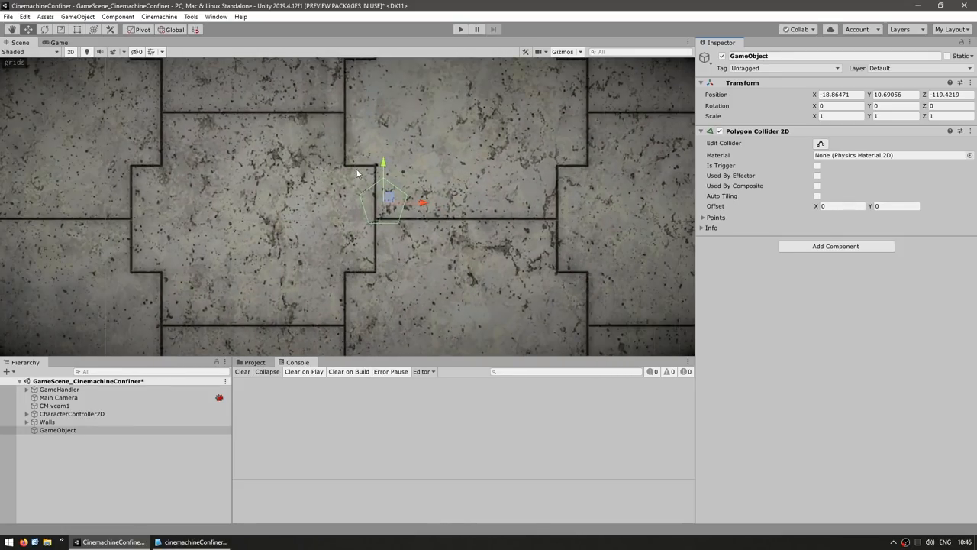
mouse_move(411, 224)
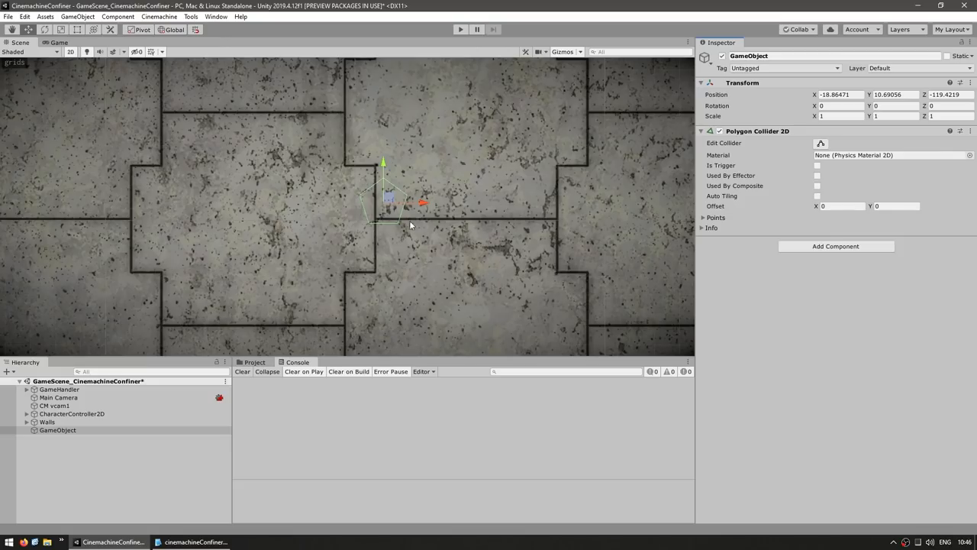
mouse_move(739, 165)
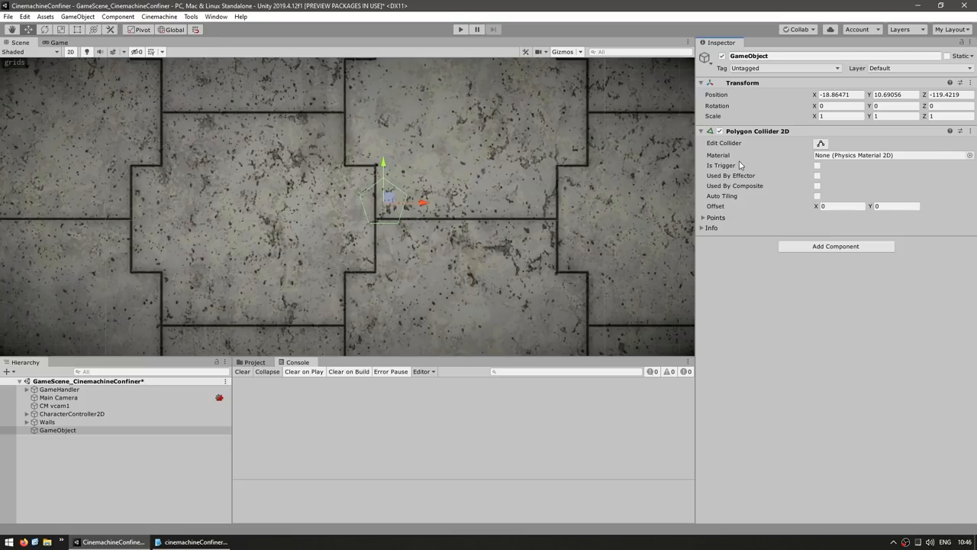
mouse_move(821, 144)
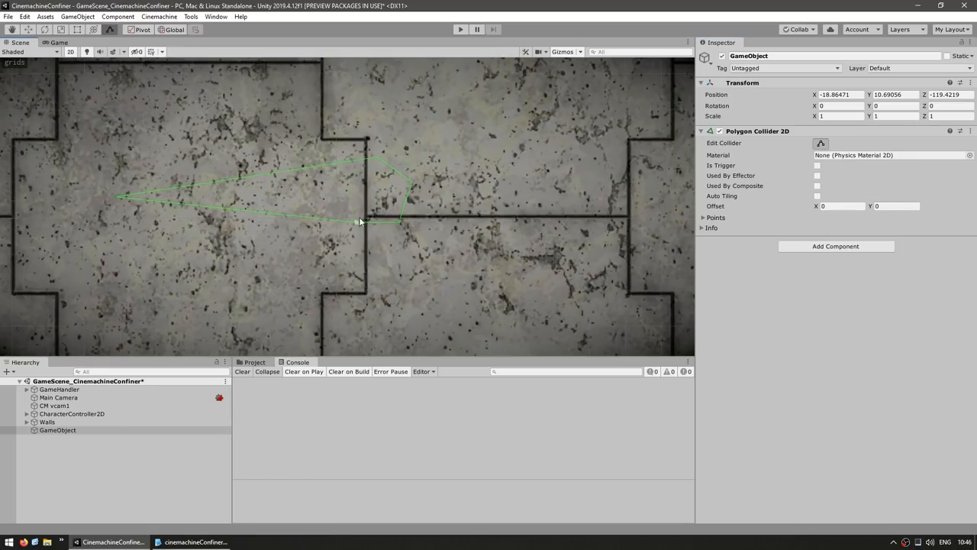
Step: Drag the Polygon Collider 2D corner points into a large boundary outline over the level
drag(360, 221, 442, 332)
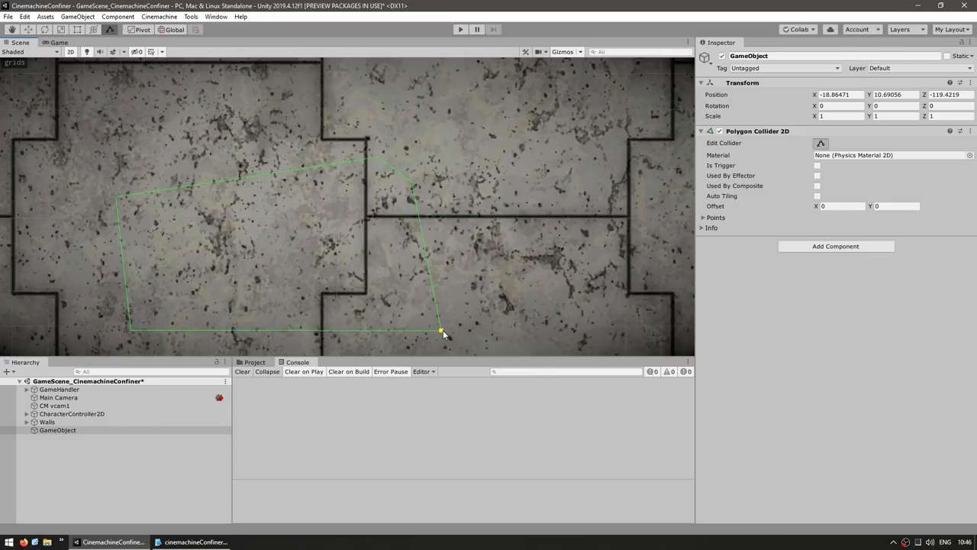
drag(441, 330, 415, 182)
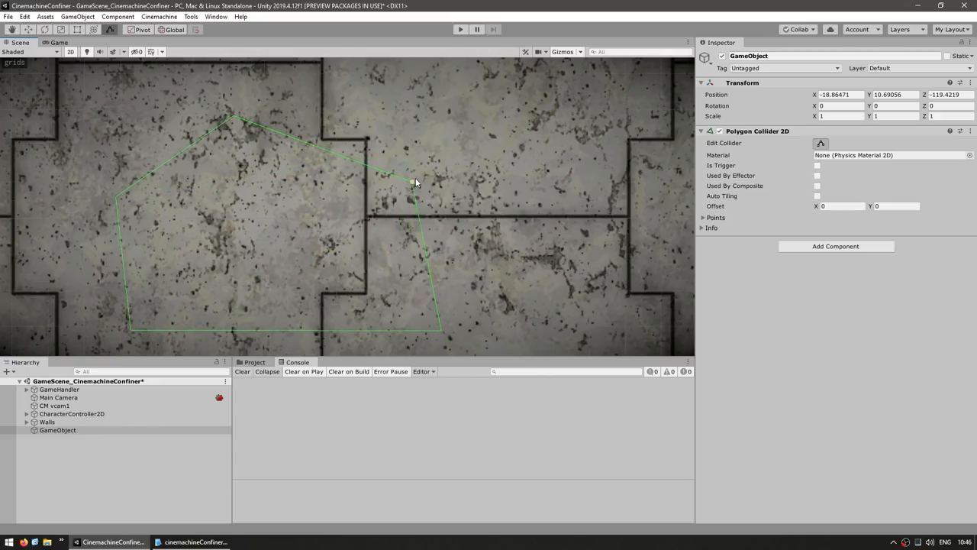
mouse_move(397, 271)
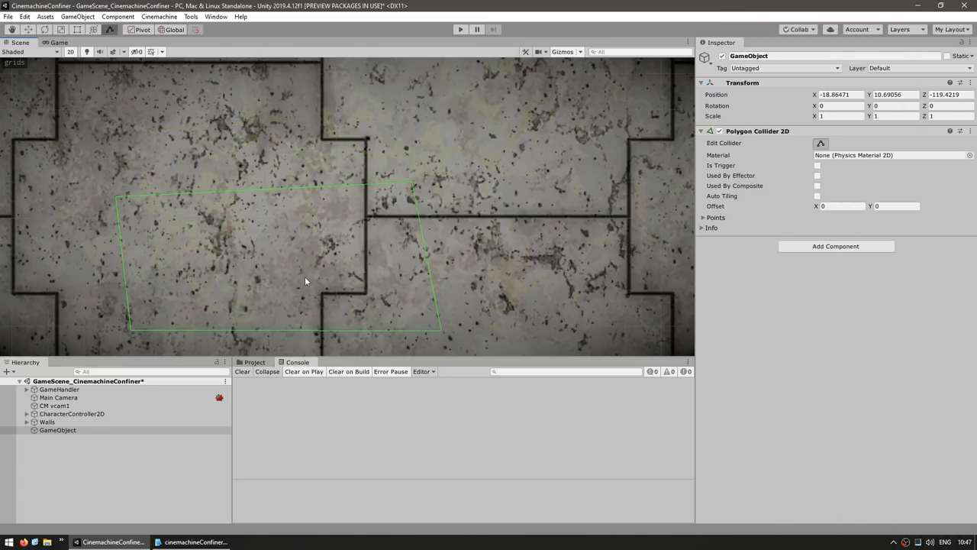
scroll(down, 3)
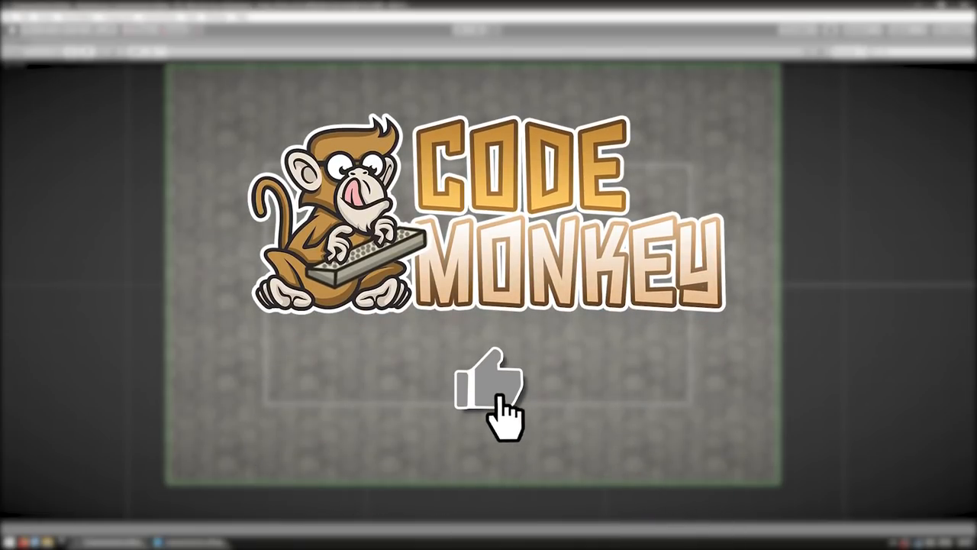
Step: Make the Polygon Collider 2D a trigger and move its GameObject to the Ignore Raycast layer
click(492, 382)
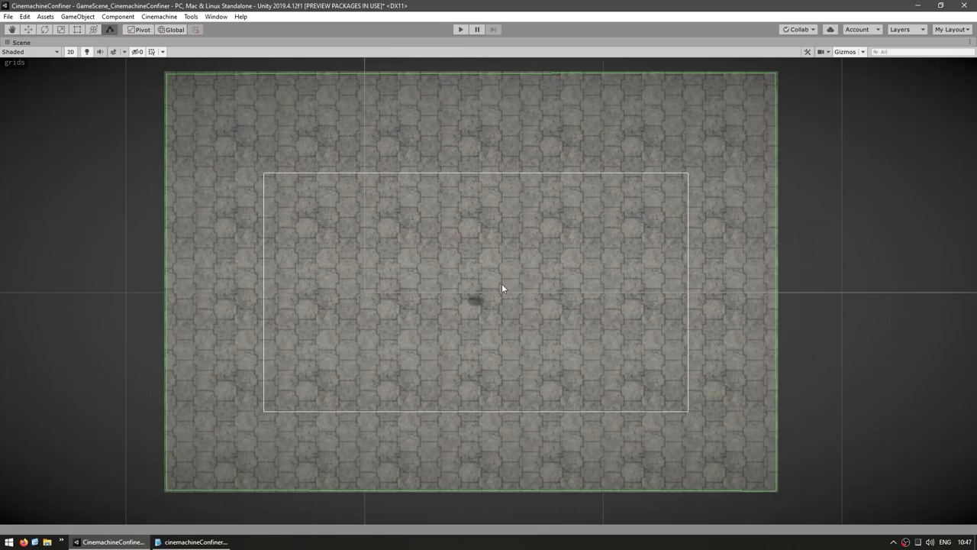
mouse_move(455, 310)
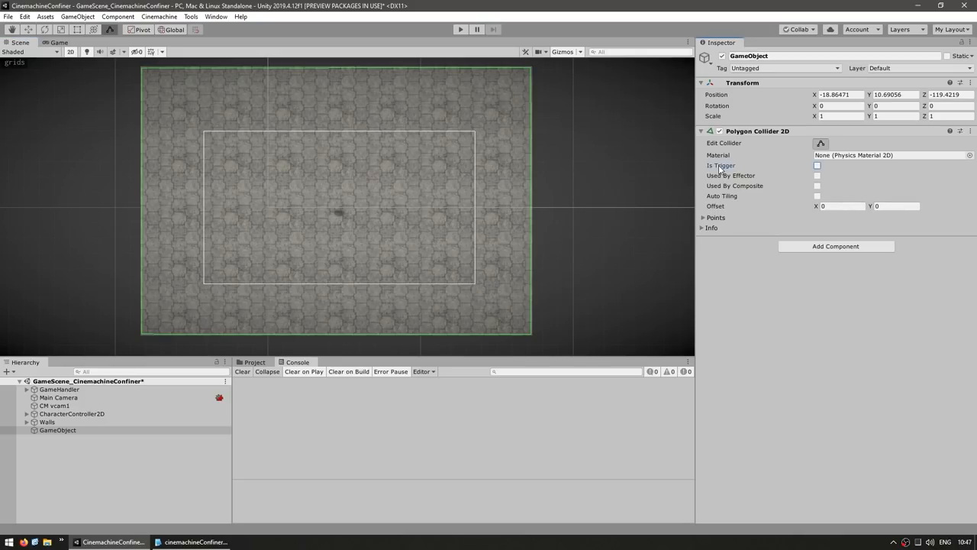
click(817, 165)
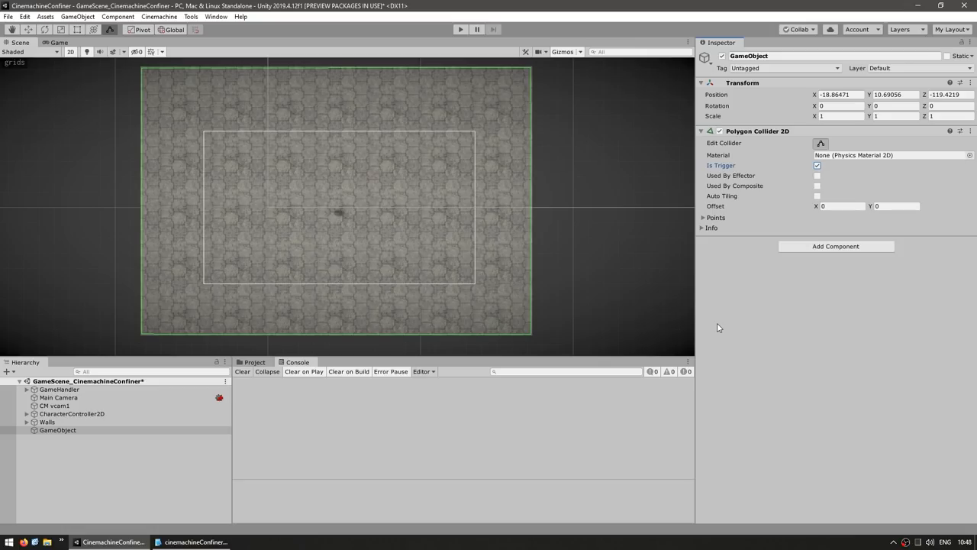
mouse_move(426, 120)
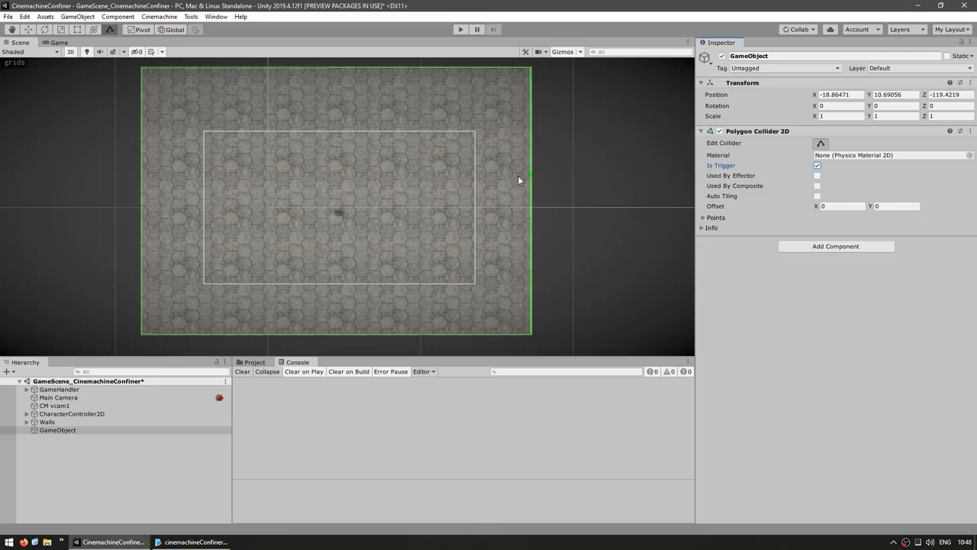
mouse_move(446, 190)
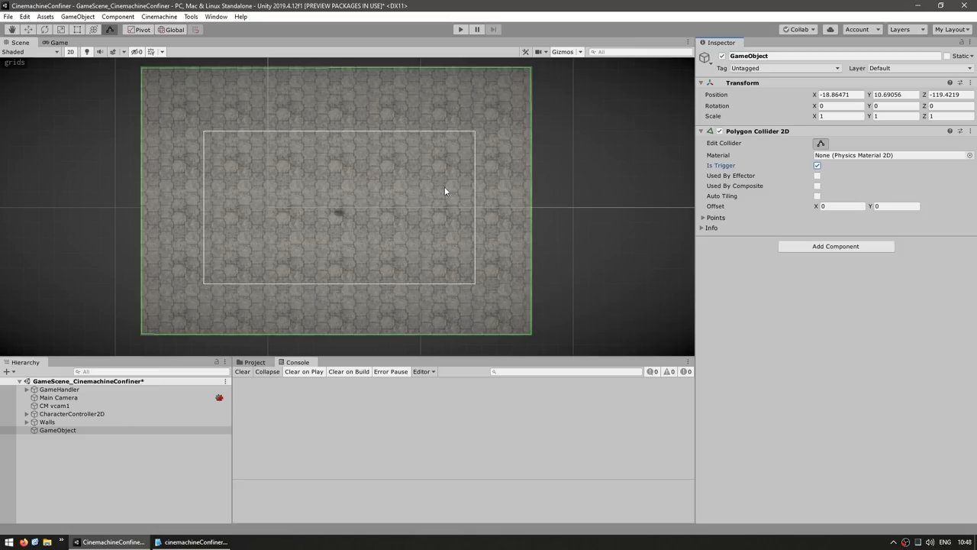
mouse_move(429, 182)
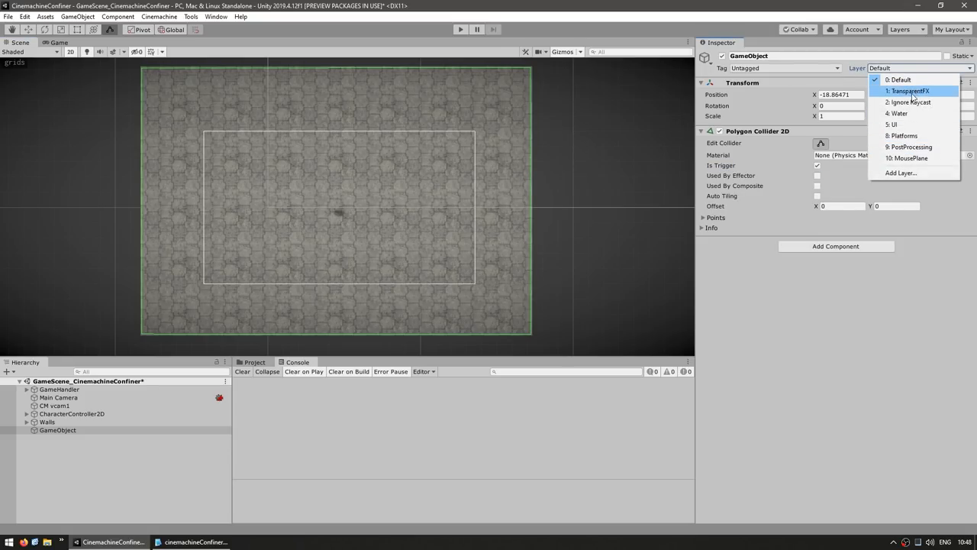
mouse_move(909, 101)
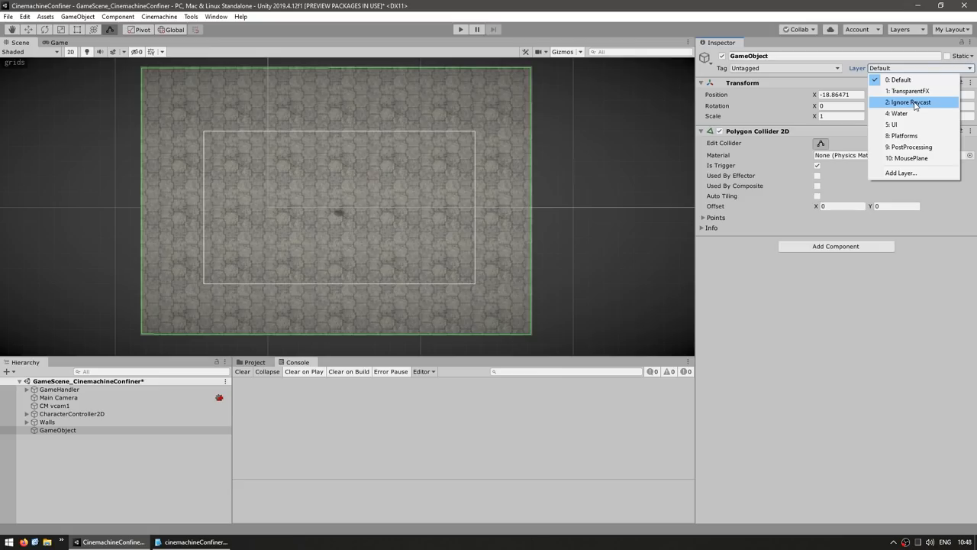
click(909, 101)
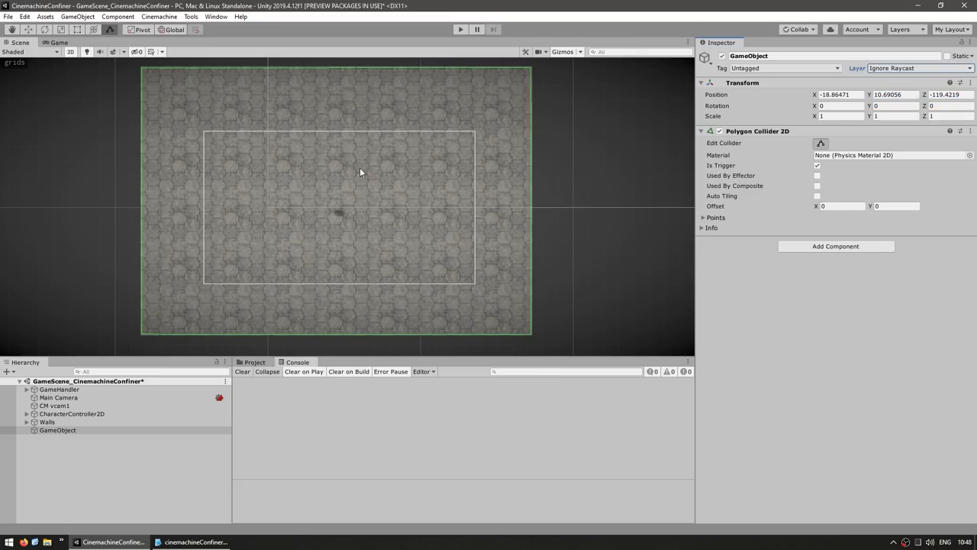
click(25, 15)
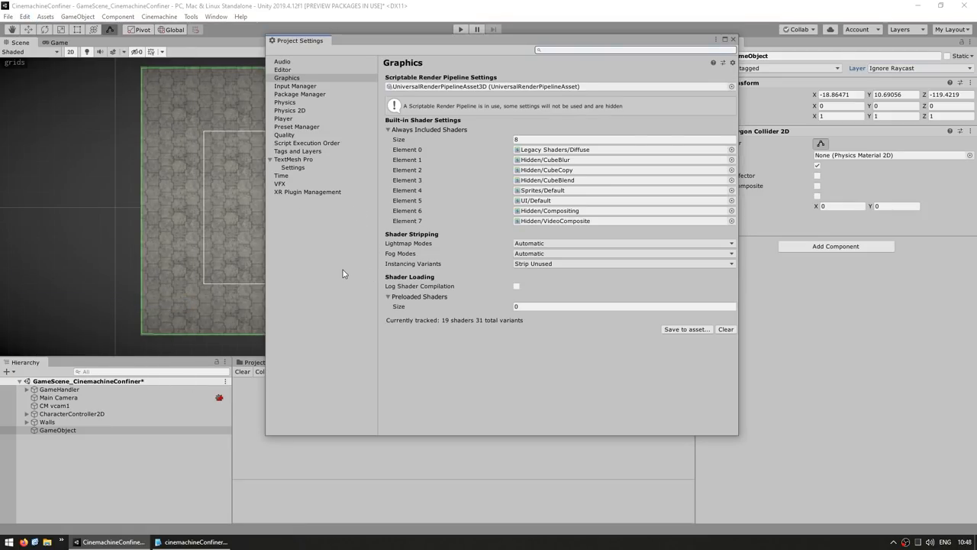
click(290, 110)
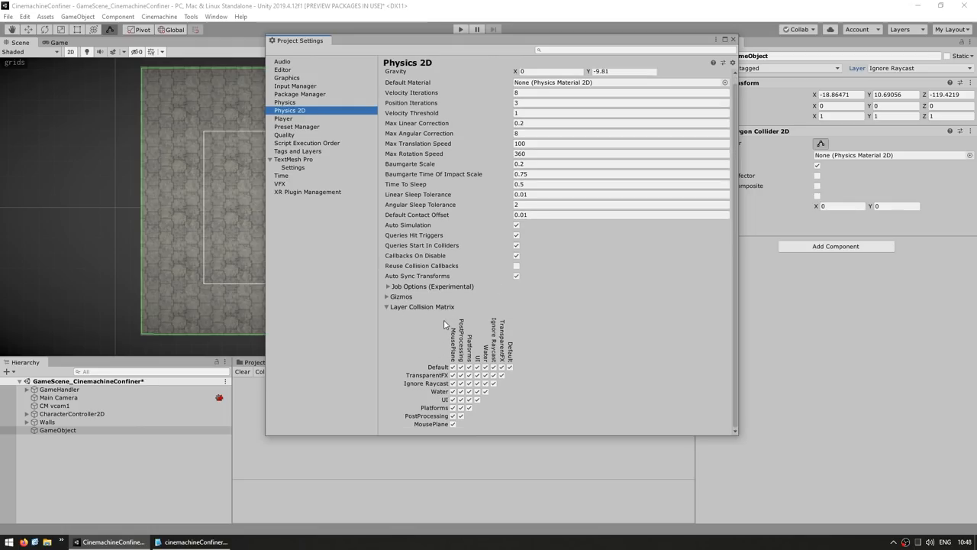
mouse_move(510, 299)
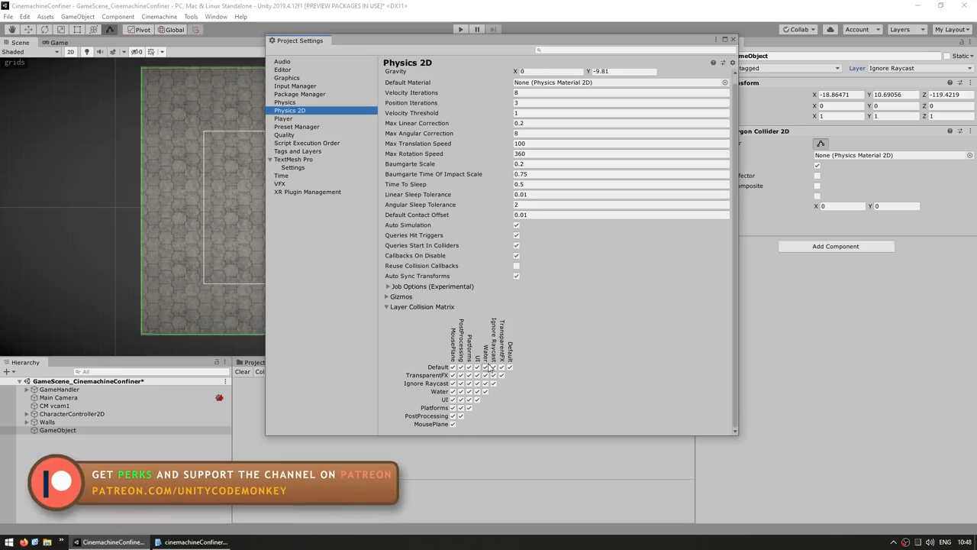
mouse_move(538, 330)
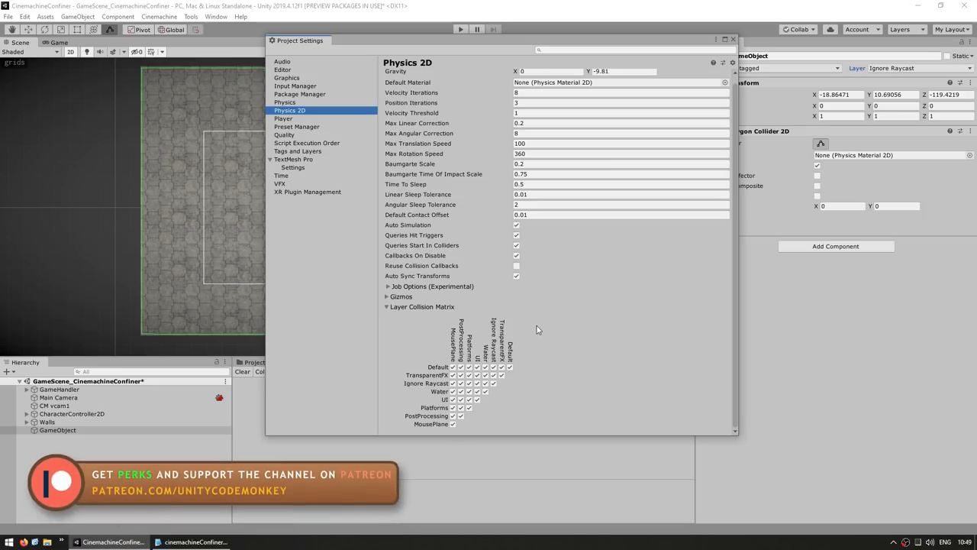
click(733, 40)
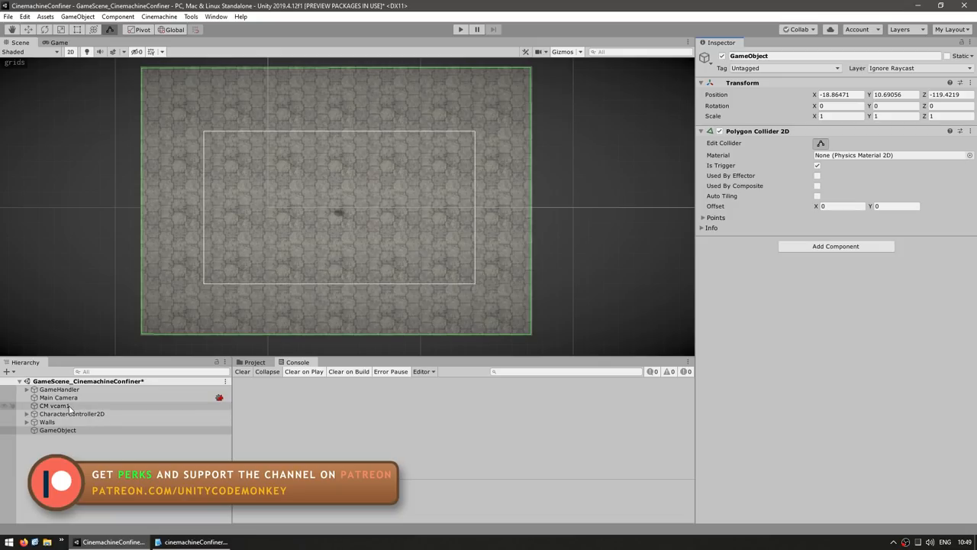
Step: Rename the boundary GameObject to CinemachineConfinerBounds
click(55, 406)
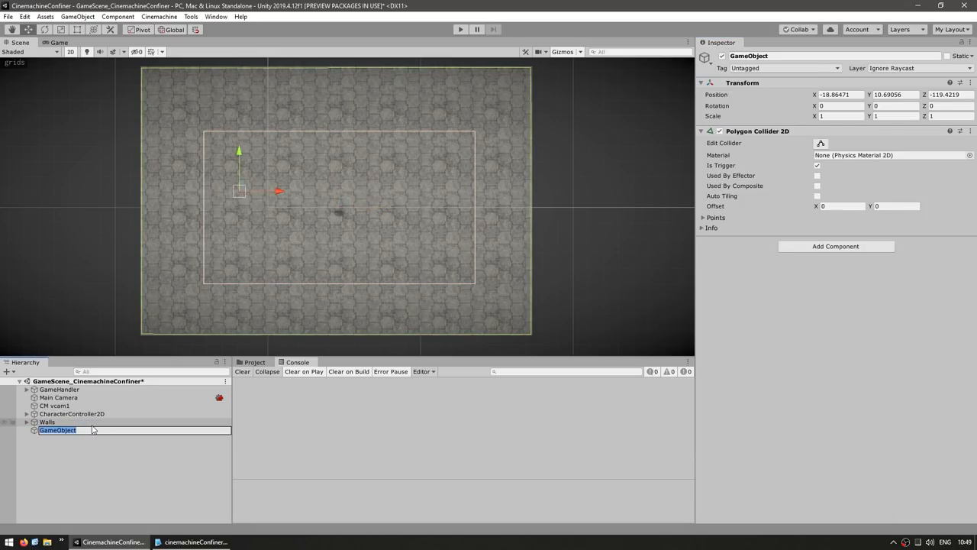
text(CinemachineConfiner)
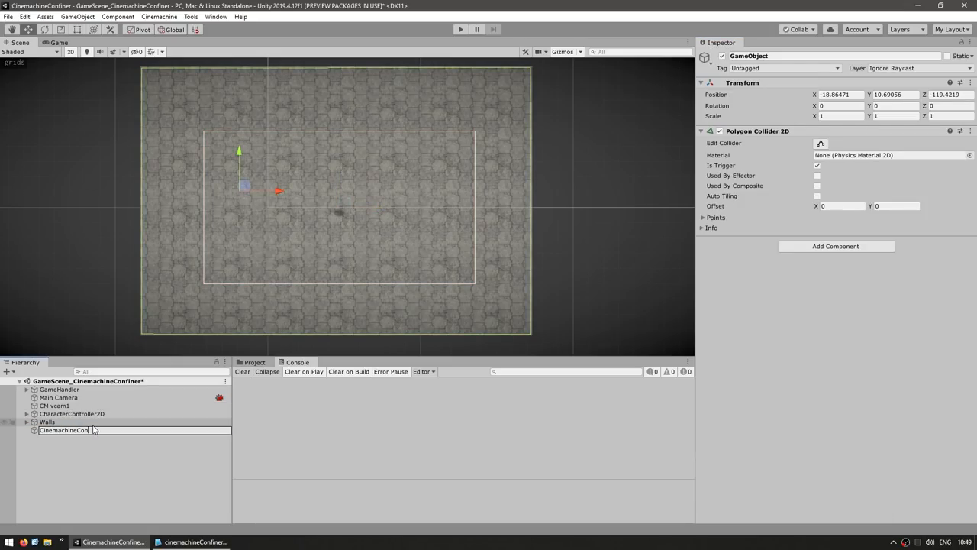
Step: Set CM vcam1's confiner to Confine 2D with the bounds collider as Bounding Shape 2D
click(55, 406)
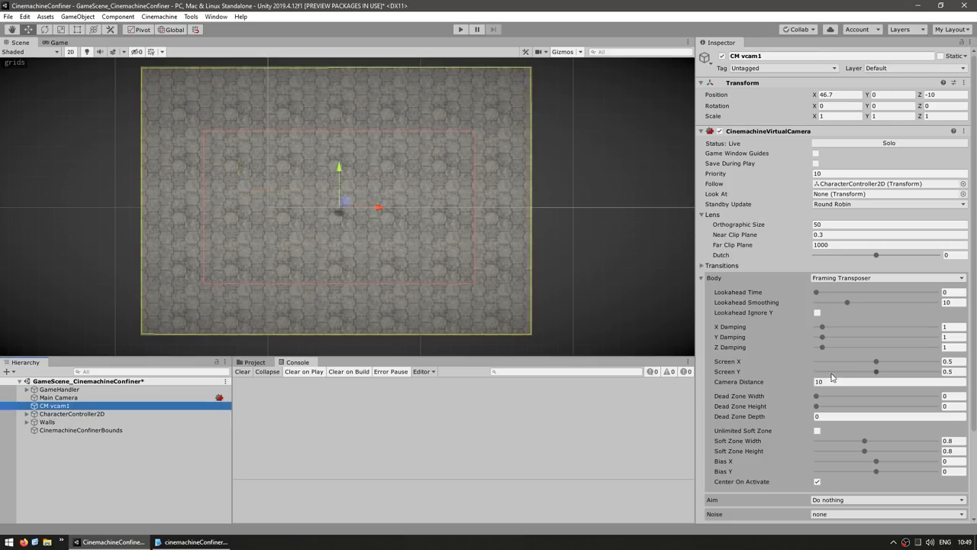
scroll(down, 3)
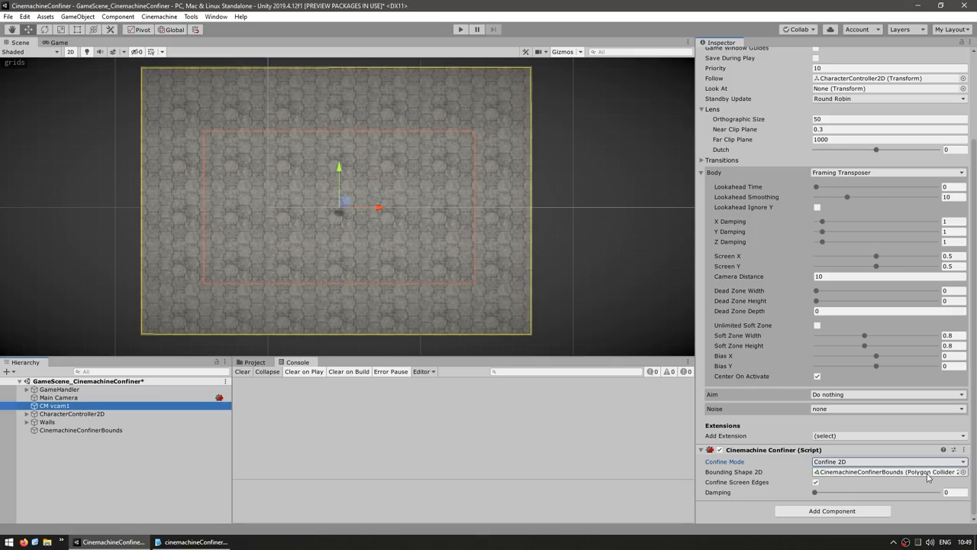
click(888, 461)
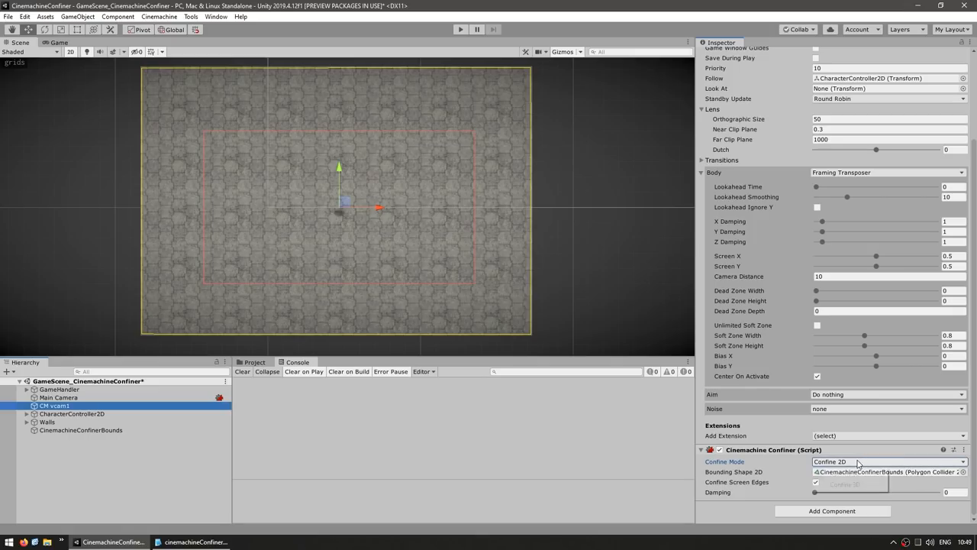
click(885, 461)
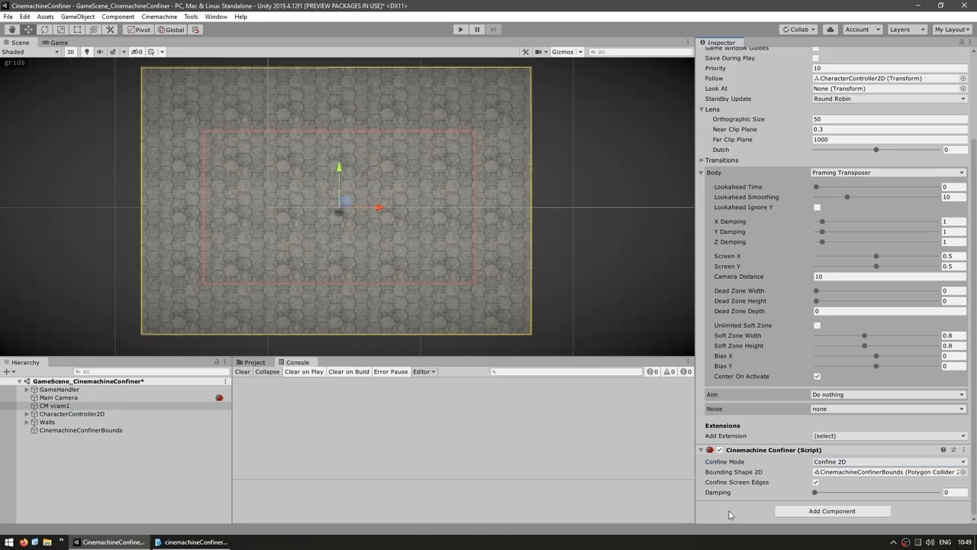
mouse_move(735, 482)
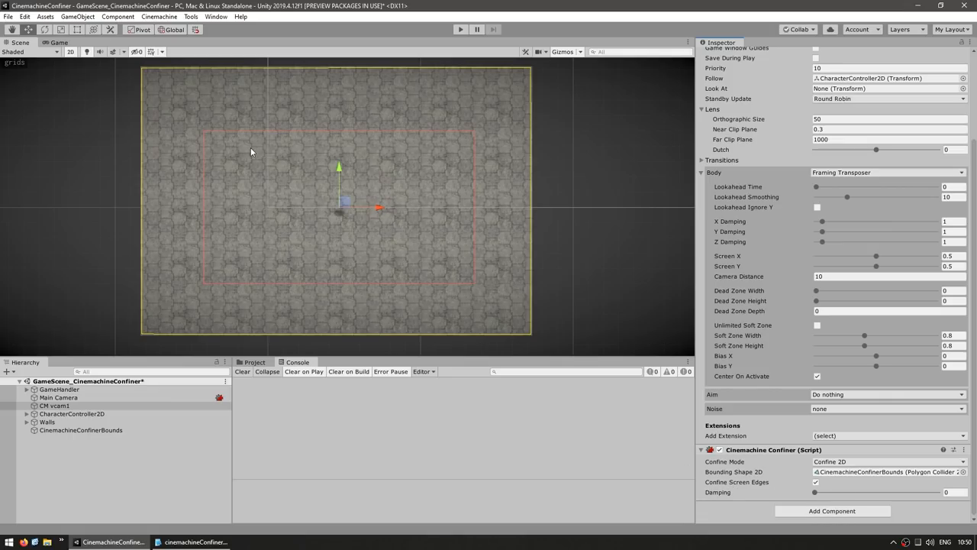
mouse_move(376, 252)
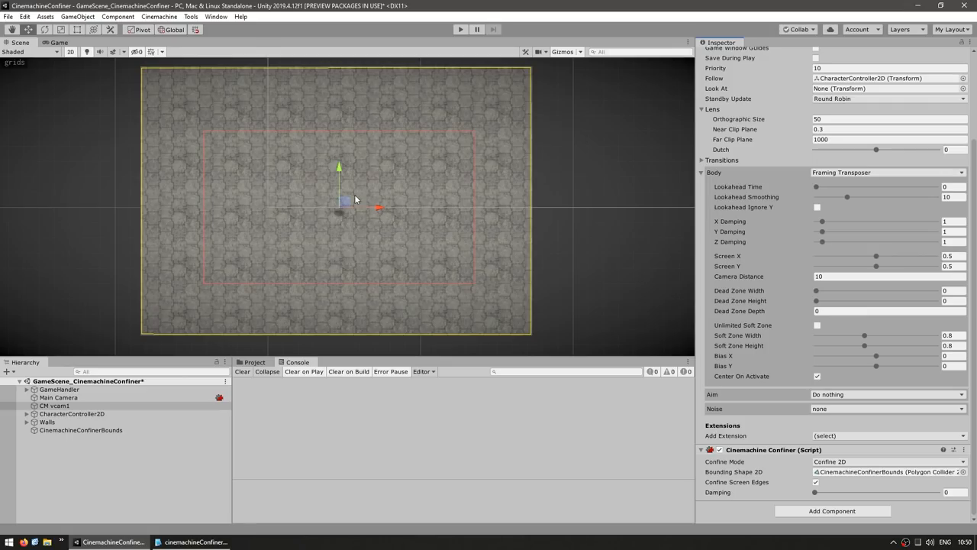
mouse_move(374, 204)
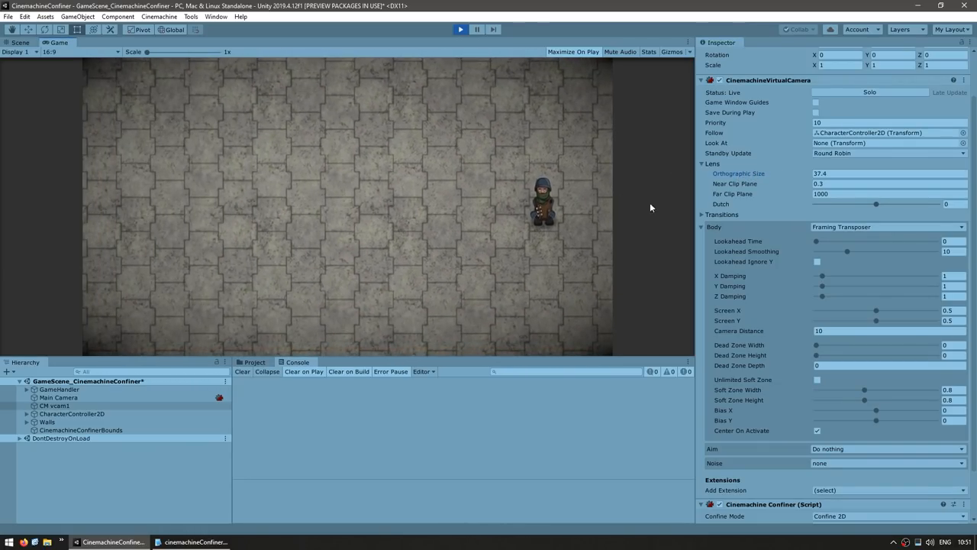
mouse_move(266, 210)
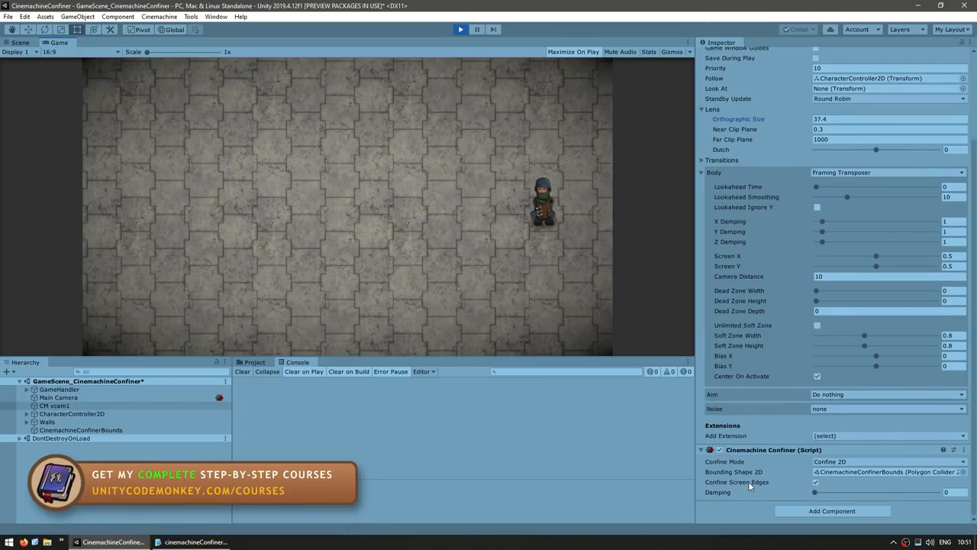
Step: Toggle Confine Screen Edges while the camera follows the character in Play mode
click(815, 483)
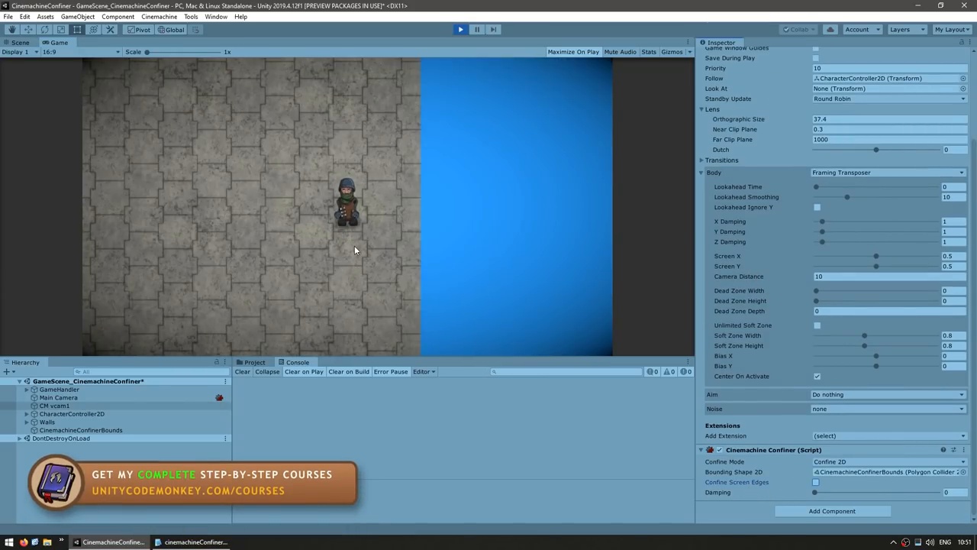